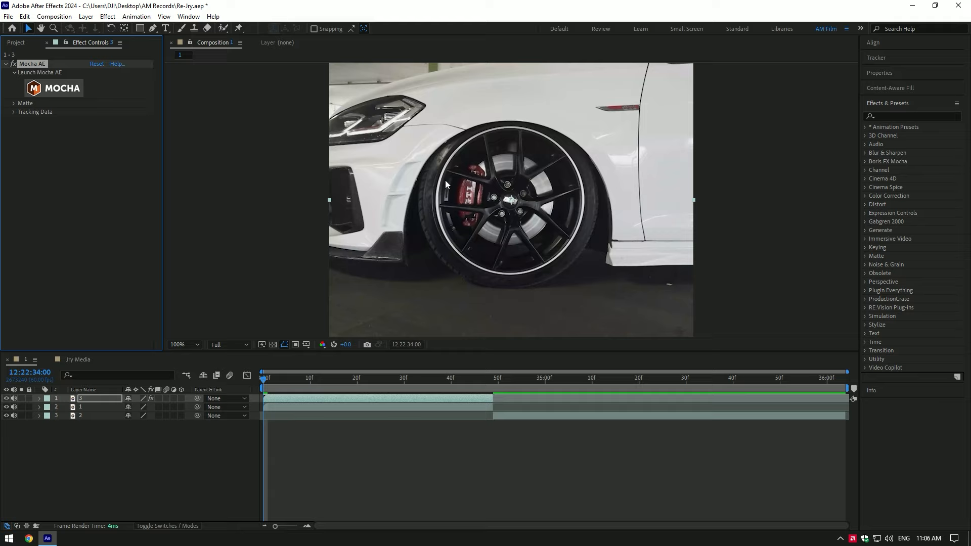
Step: Launch Mocha AE, draw an X-spline around the wheel and track it forward through the clip
left_click(39, 72)
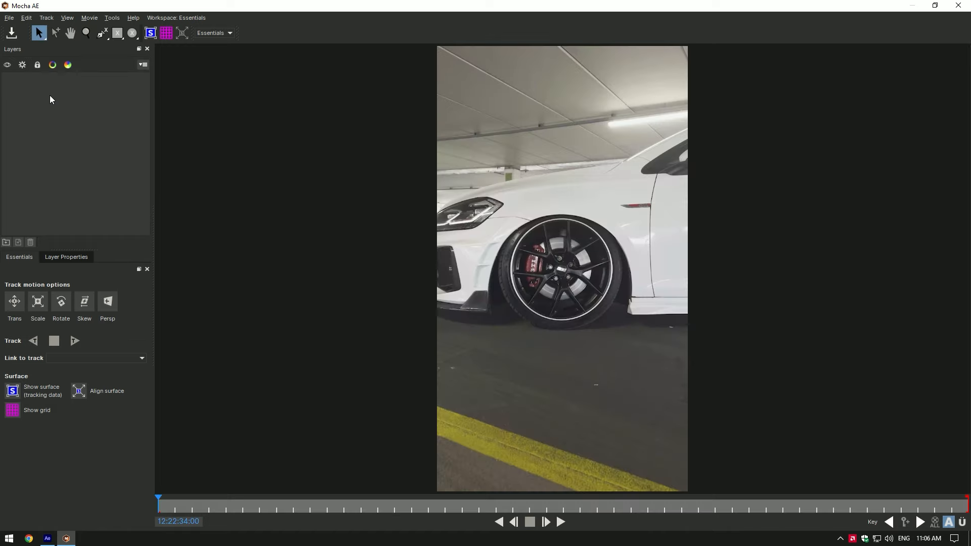
mouse_move(110, 57)
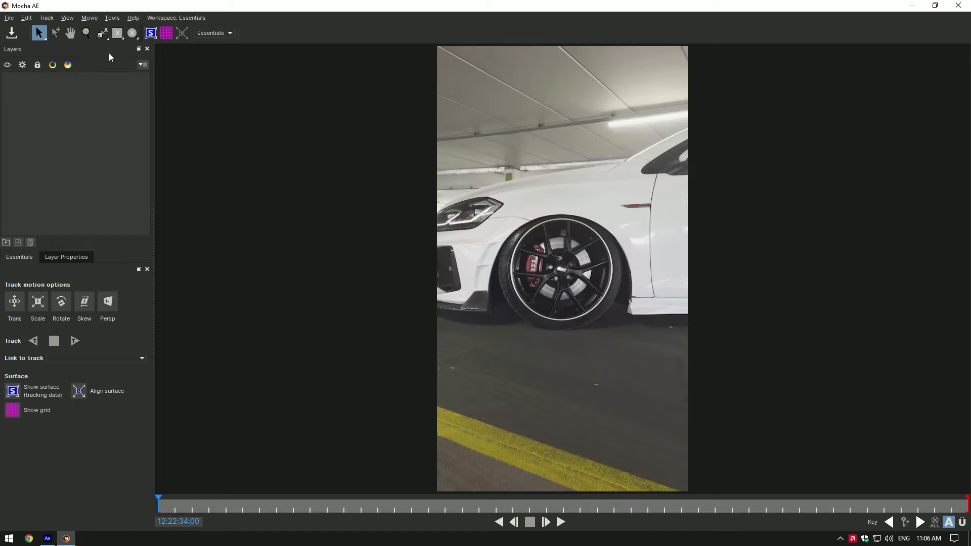
left_click(132, 32)
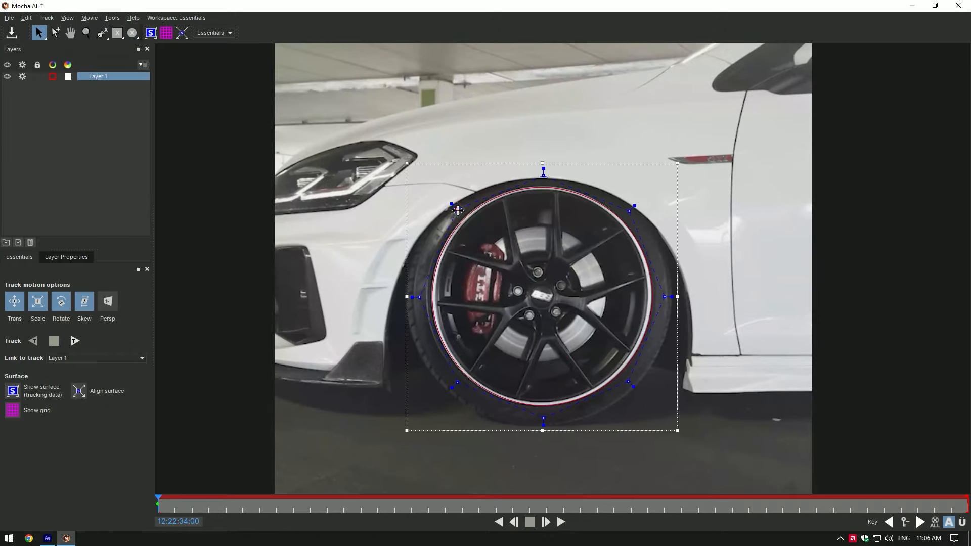
left_click(74, 341)
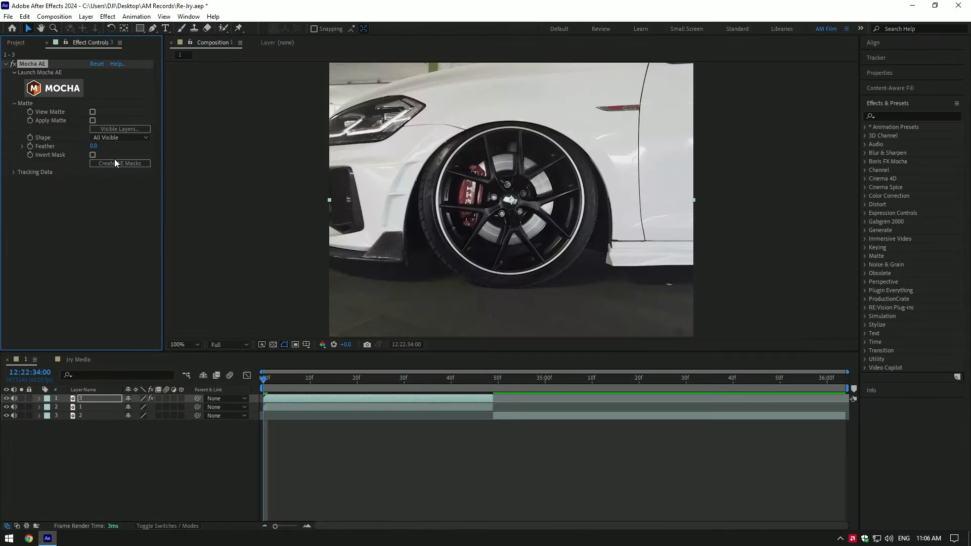
Step: Create AE masks from the track, apply Twirl with radius 100 and animate its Angle
left_click(119, 163)
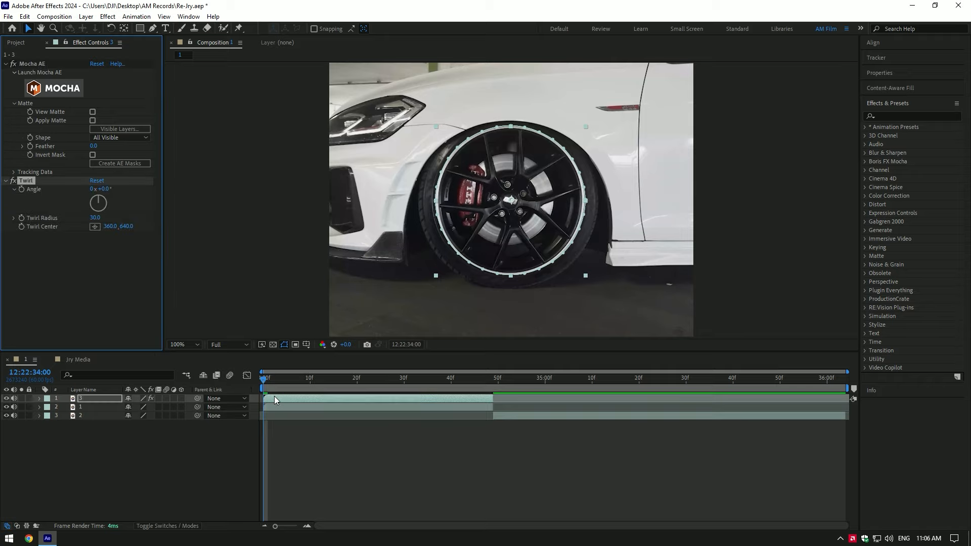
left_click_drag(98, 202, 104, 198)
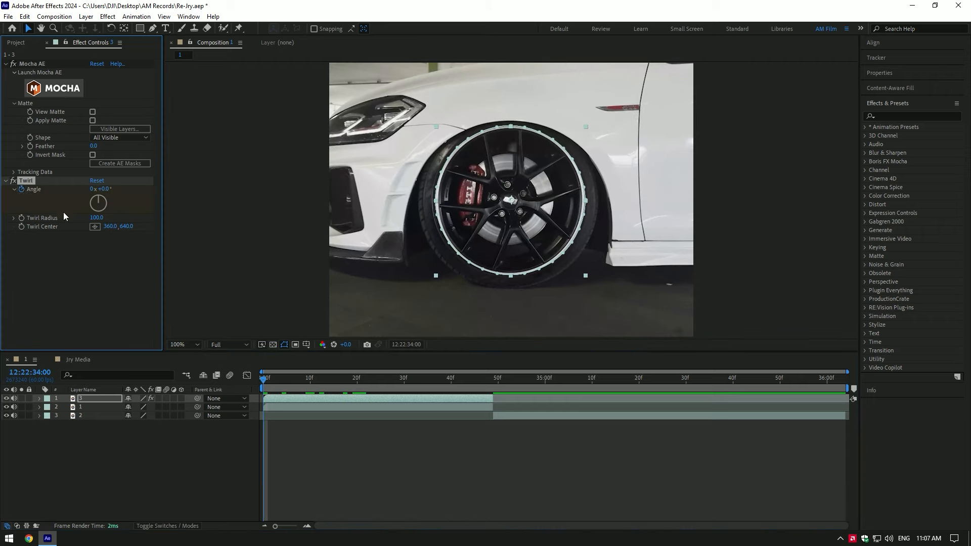
left_click(366, 377)
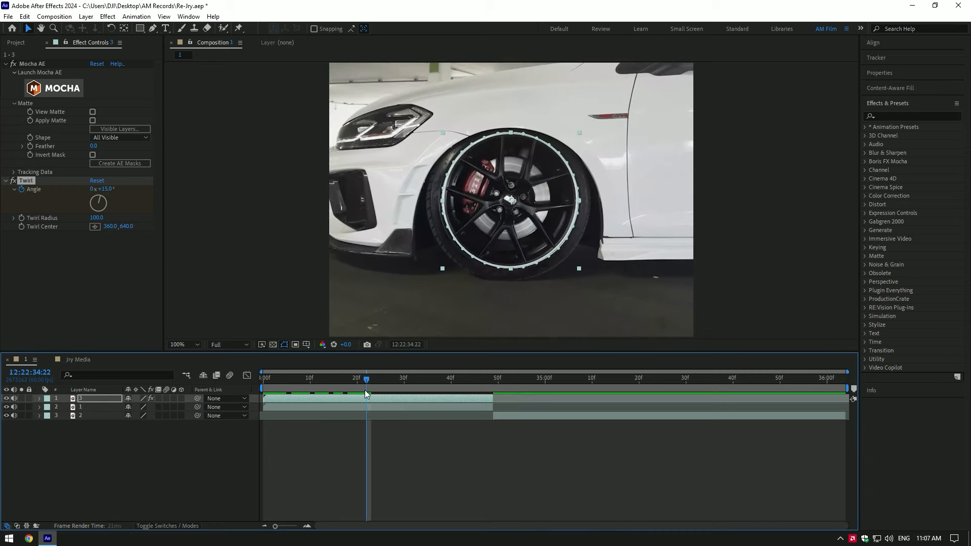
Step: Add the remaining Angle keyframes, ease them with F9, and move the playhead to the car clip
left_click(39, 399)
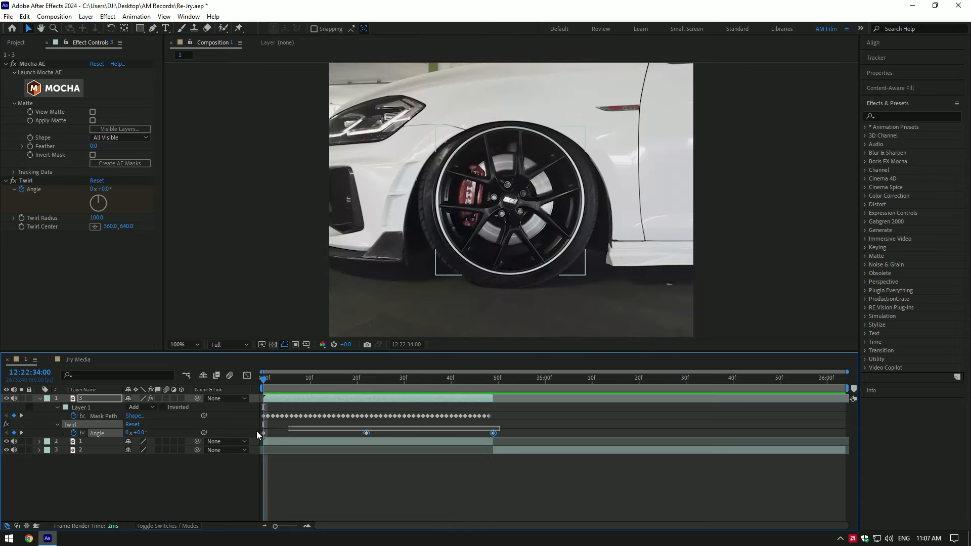
key("F9")
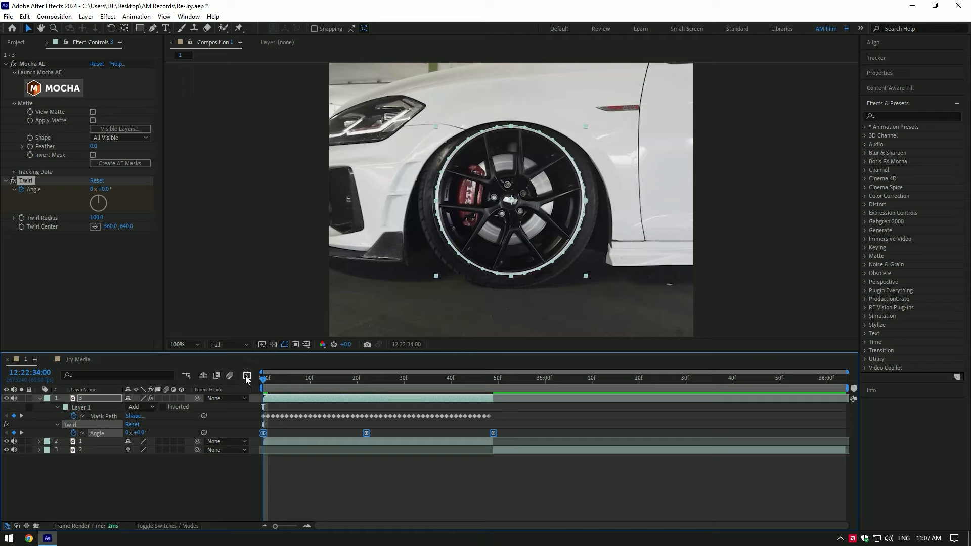
left_click(247, 376)
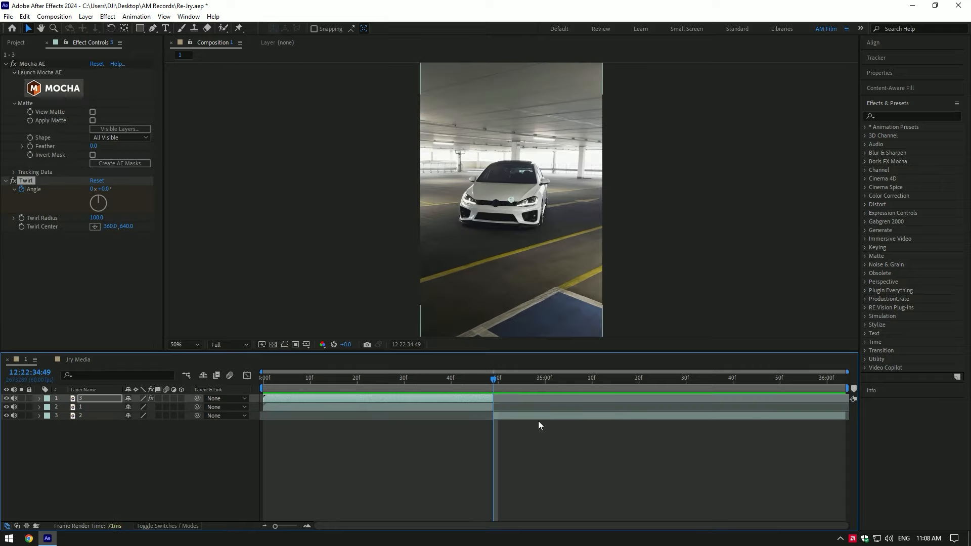
Step: Duplicate the clip as 'Car only', roto-brush the car out and soften the matte edge
key("ctrl+d")
type("Car only")
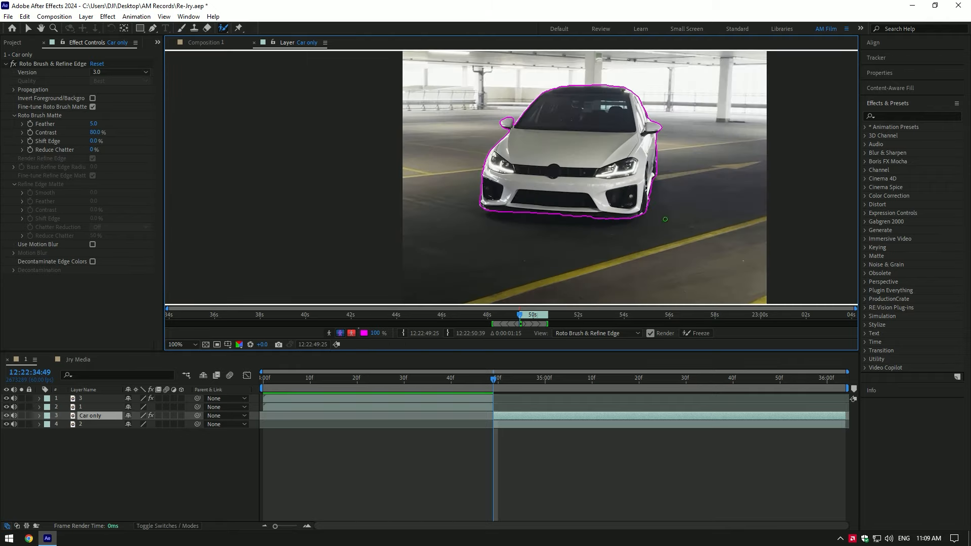
left_click(696, 332)
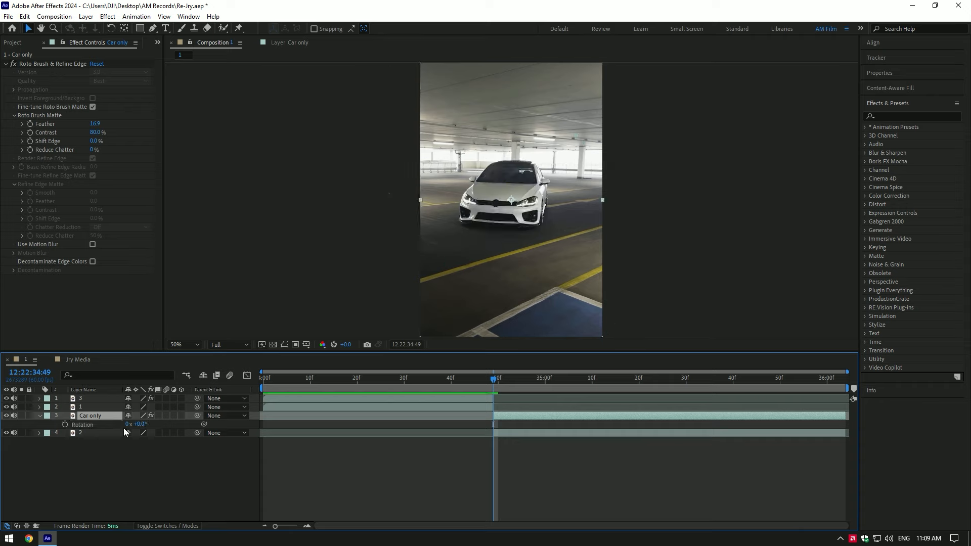
Step: Keyframe Car only's Rotation at the start and tilt the cut-out later in the shot
double_click(92, 416)
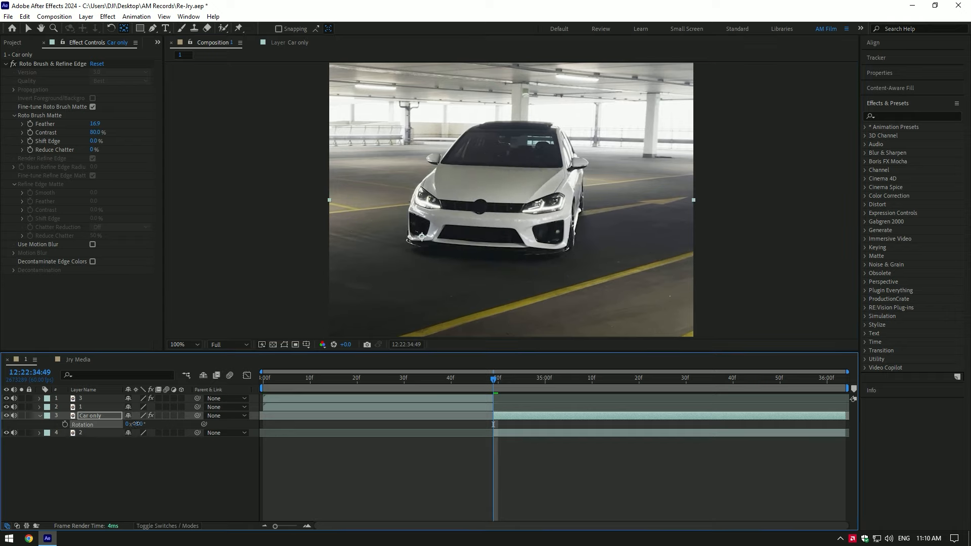
left_click_drag(136, 423, 131, 424)
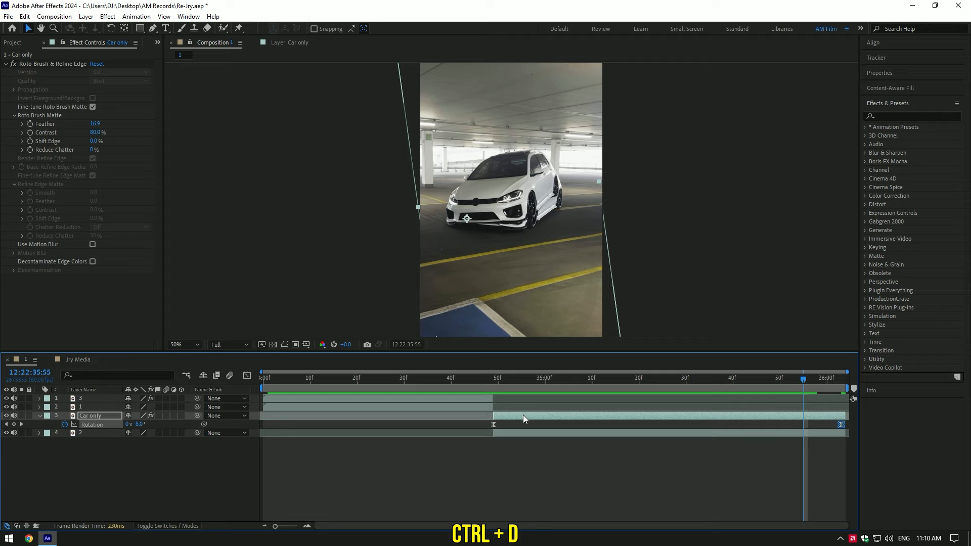
Step: Duplicate Car only to create a second layer, Car only 2
key("ctrl+d")
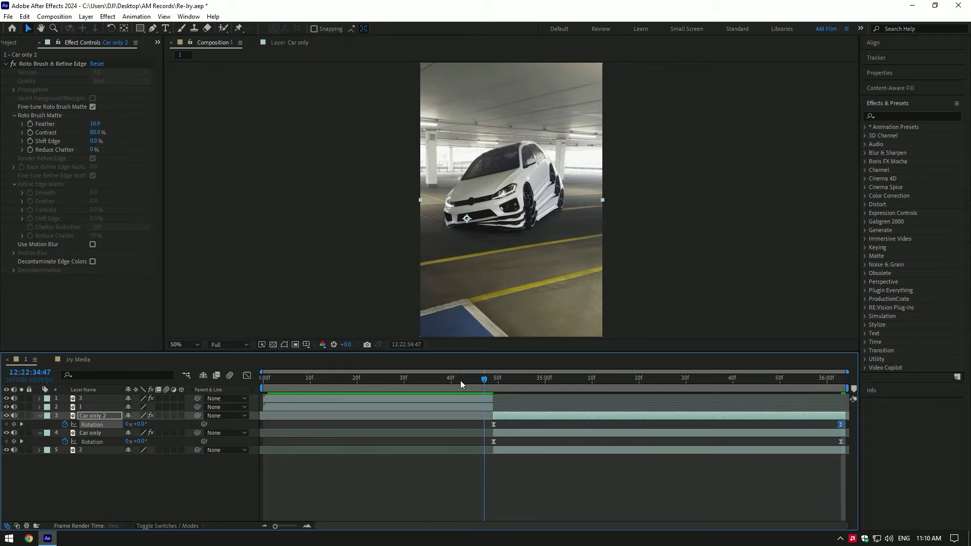
left_click(461, 377)
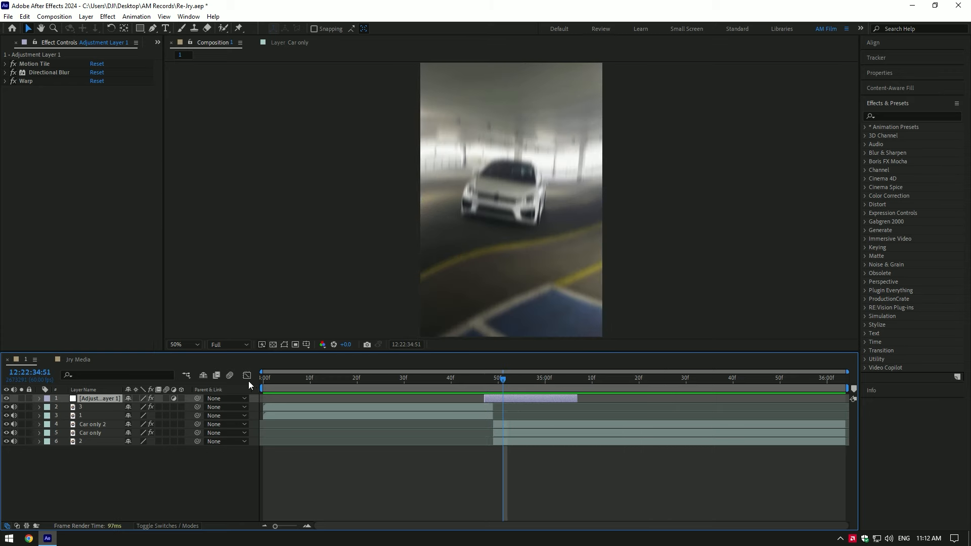
Step: Return to the composition start and preview the shake transition over the tilted car
left_click(262, 378)
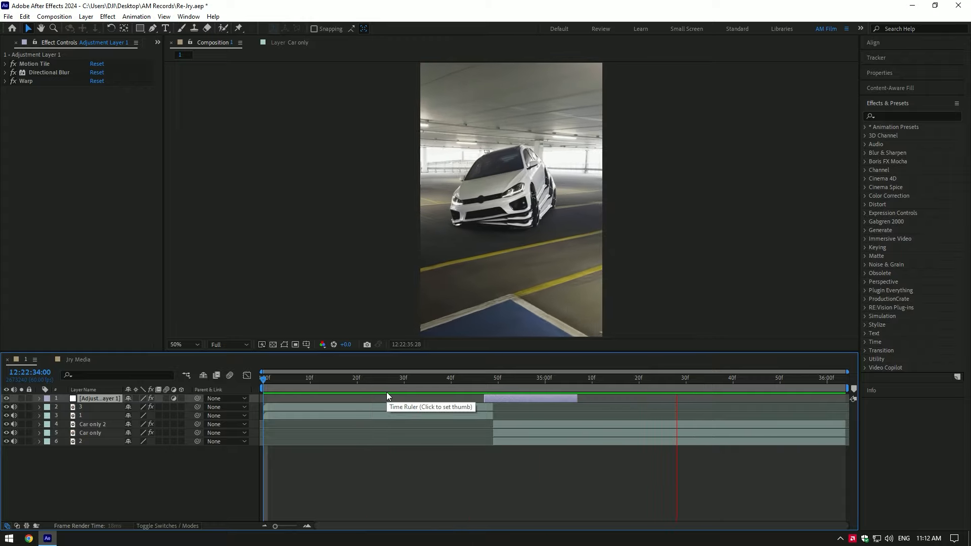